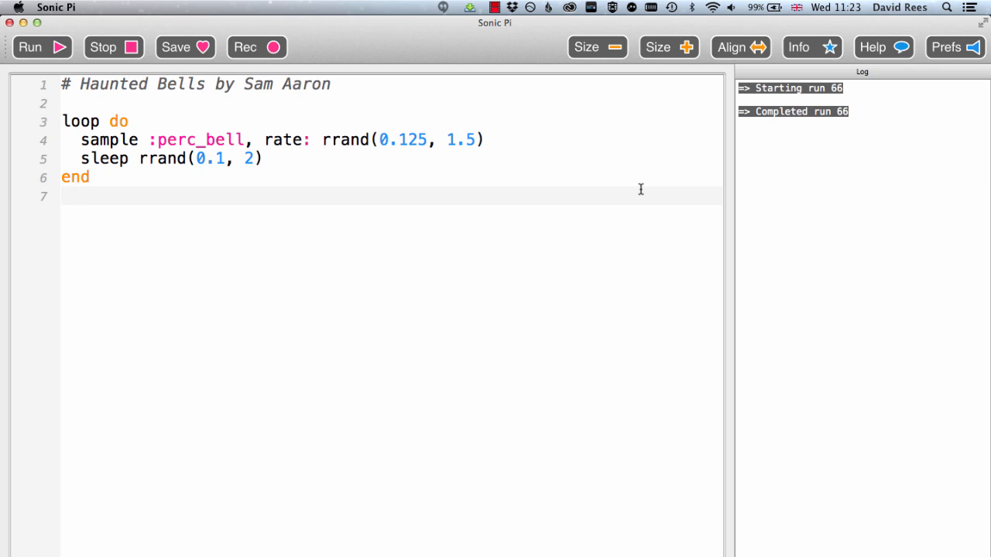
{"action": "mouse_move", "coordinate": [687, 40]}
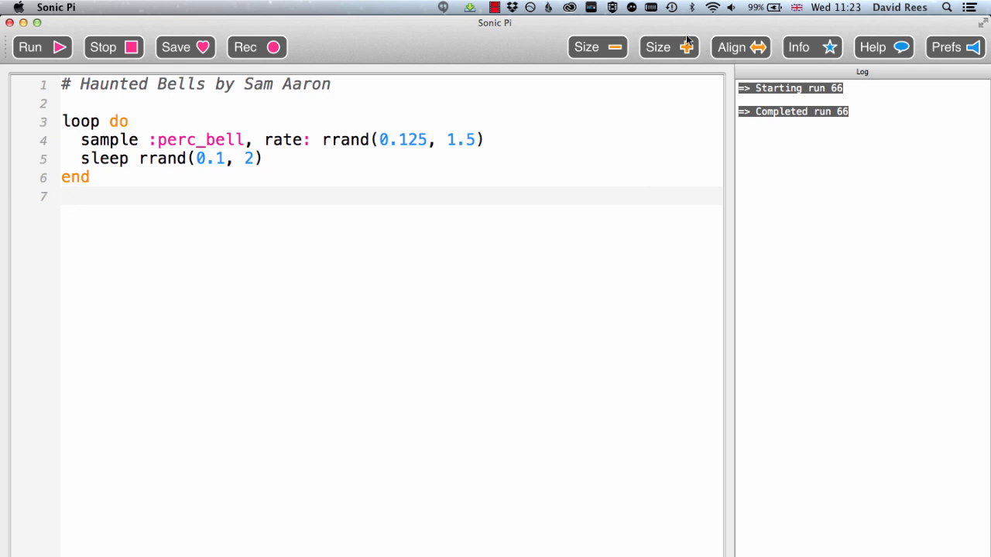
Enlarge the Haunted Bells code font by two Size + steps
{"action": "left_click", "coordinate": [668, 47]}
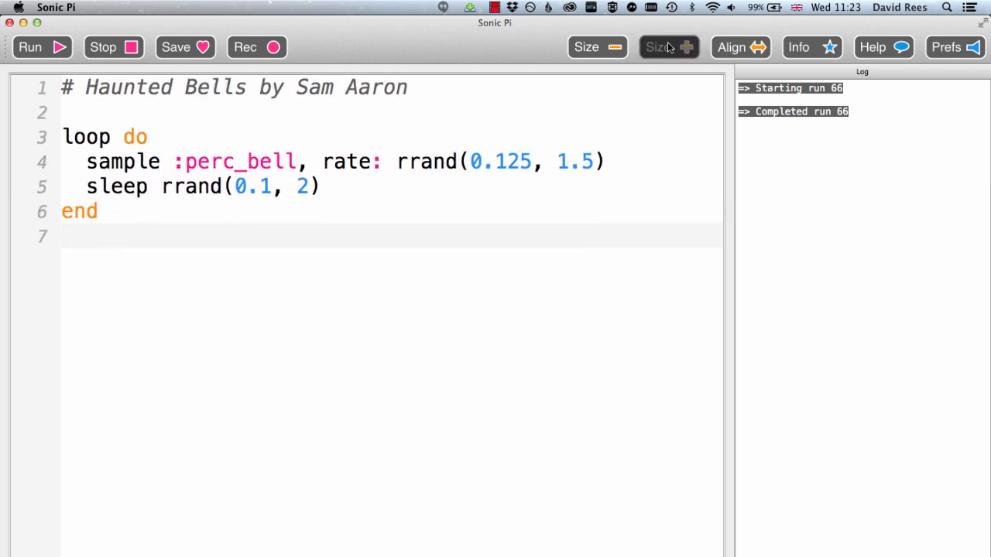
{"action": "left_click", "coordinate": [669, 47]}
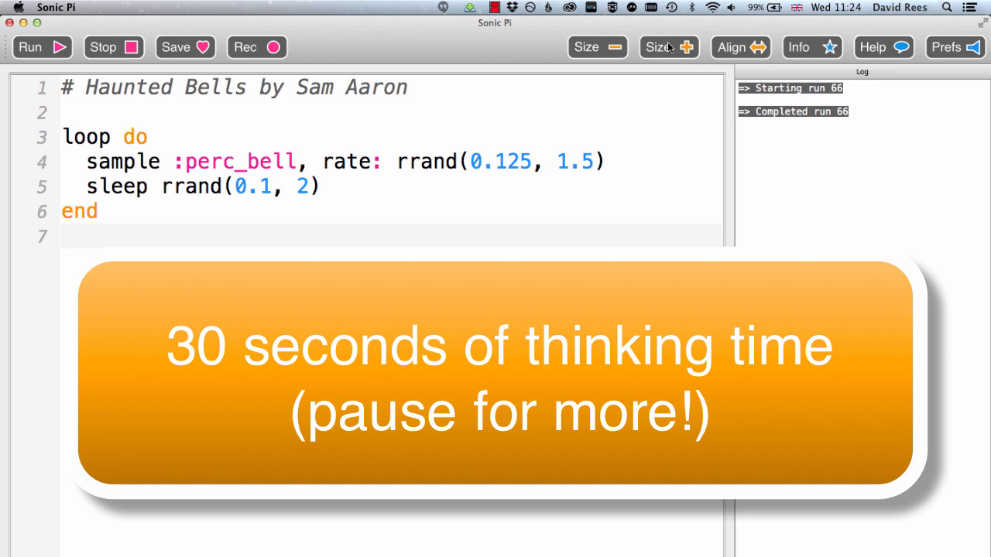
{"action": "mouse_move", "coordinate": [685, 24]}
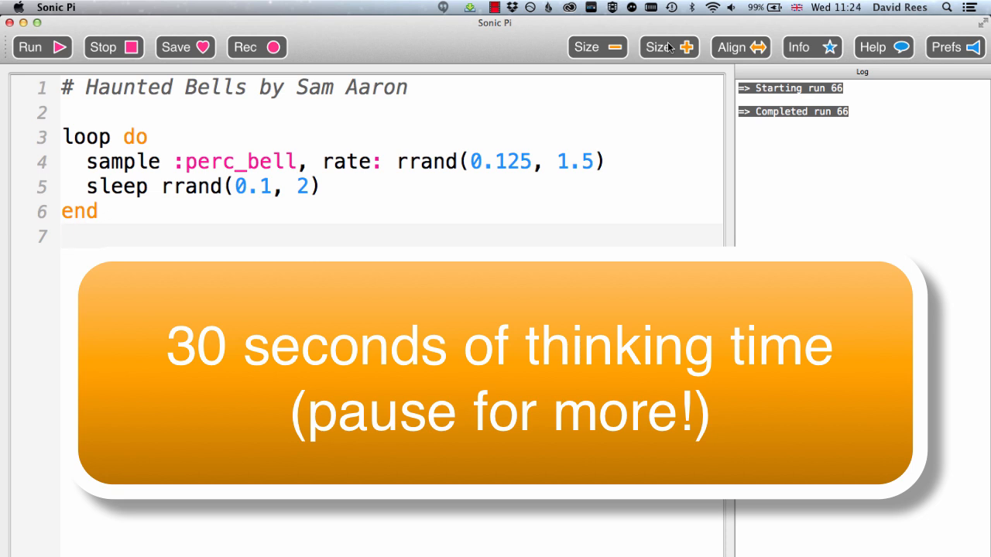
Run the program reduced to the single line sample :perc_bell
{"action": "left_click", "coordinate": [37, 47]}
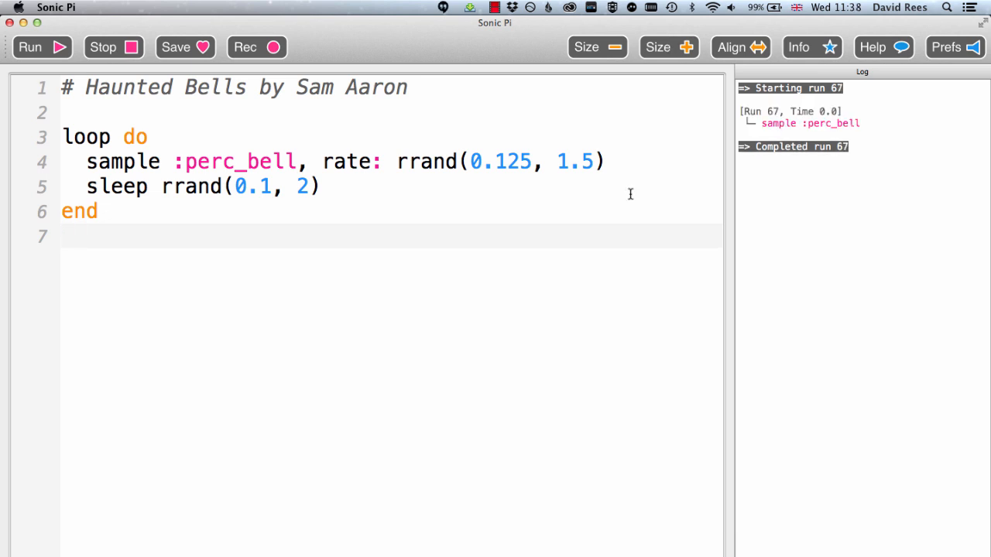
{"action": "mouse_move", "coordinate": [493, 130]}
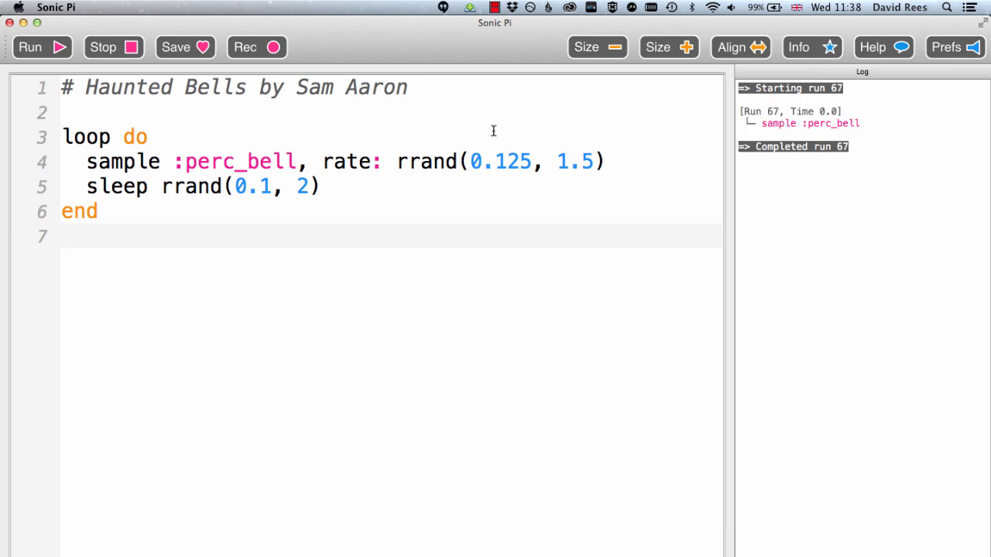
{"action": "left_click", "coordinate": [296, 161]}
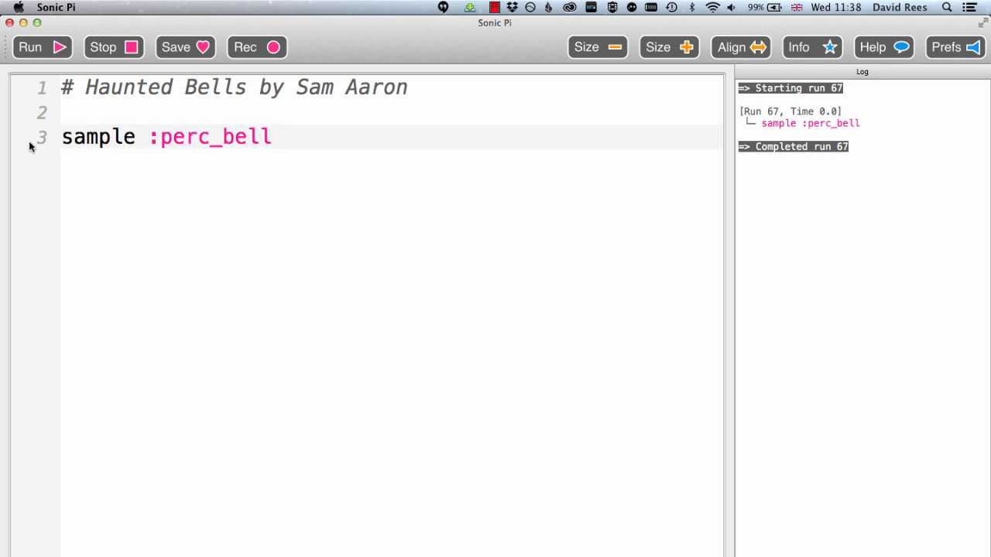
{"action": "left_click", "coordinate": [41, 48]}
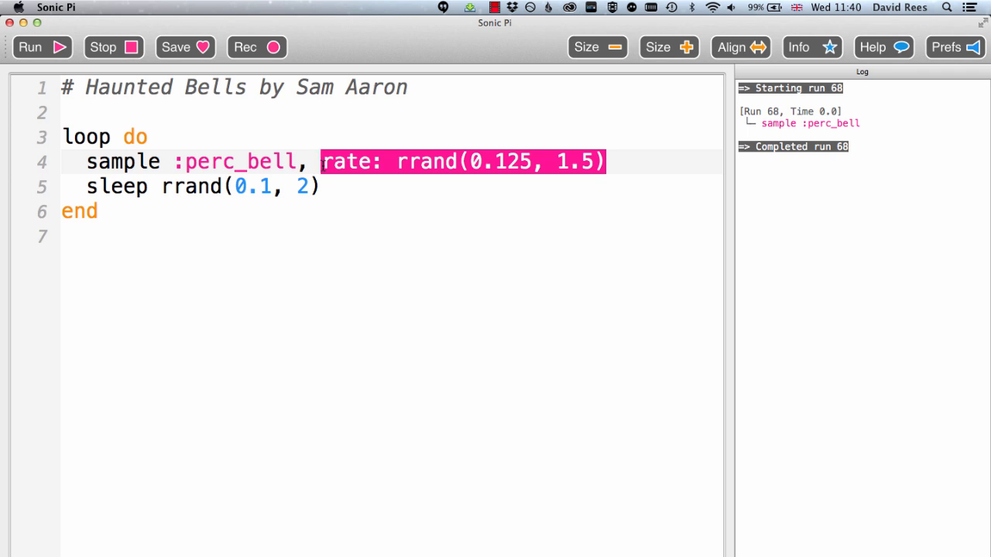
{"action": "mouse_move", "coordinate": [84, 126]}
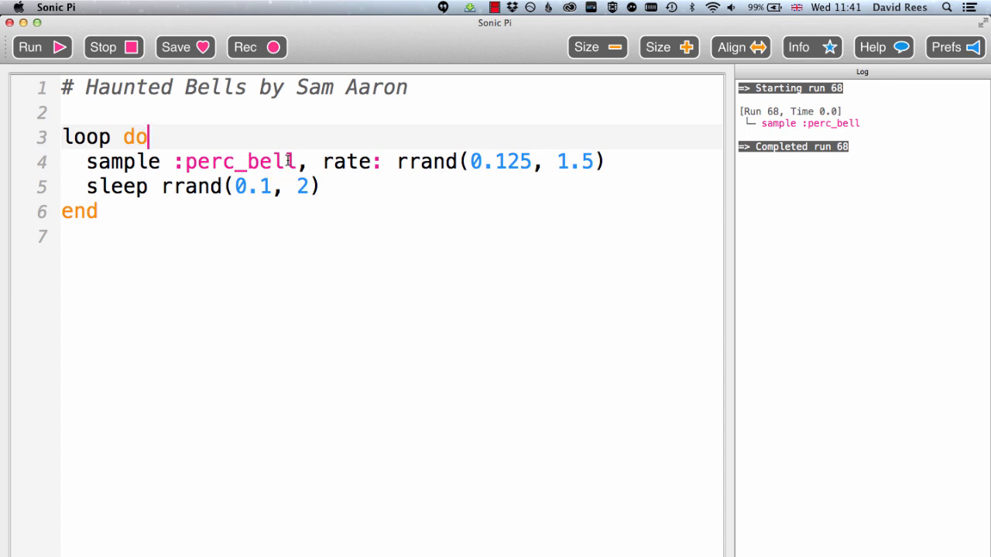
{"action": "mouse_move", "coordinate": [429, 148]}
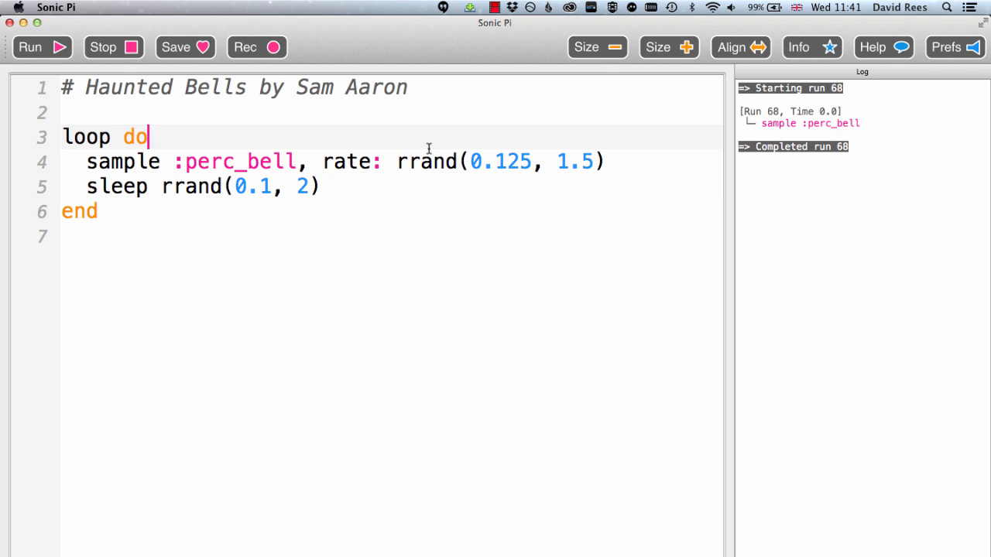
{"action": "mouse_move", "coordinate": [555, 126]}
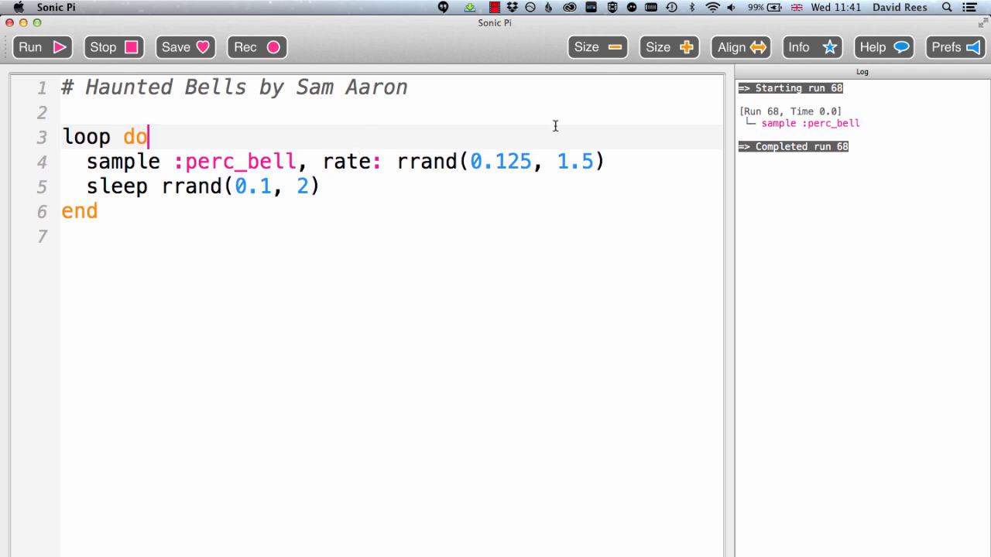
{"action": "mouse_move", "coordinate": [202, 137]}
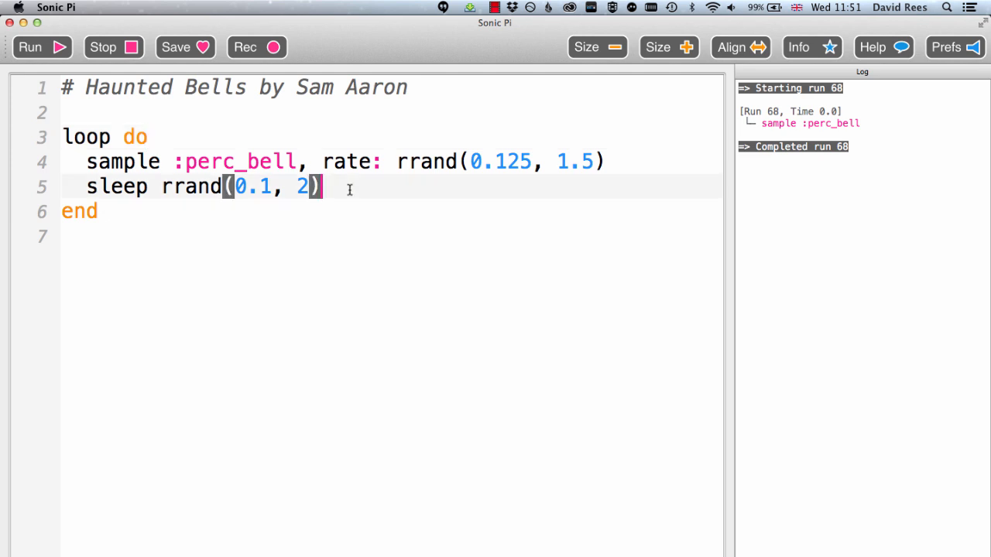
Highlight the random sleep line while the loop plays bells at random rates
{"action": "triple_click", "coordinate": [193, 187]}
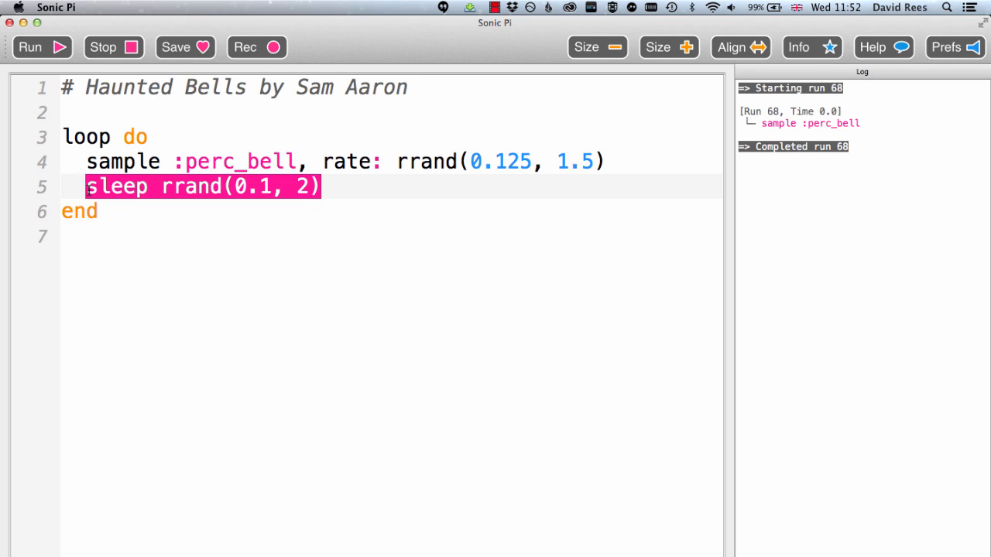
{"action": "left_click", "coordinate": [325, 186]}
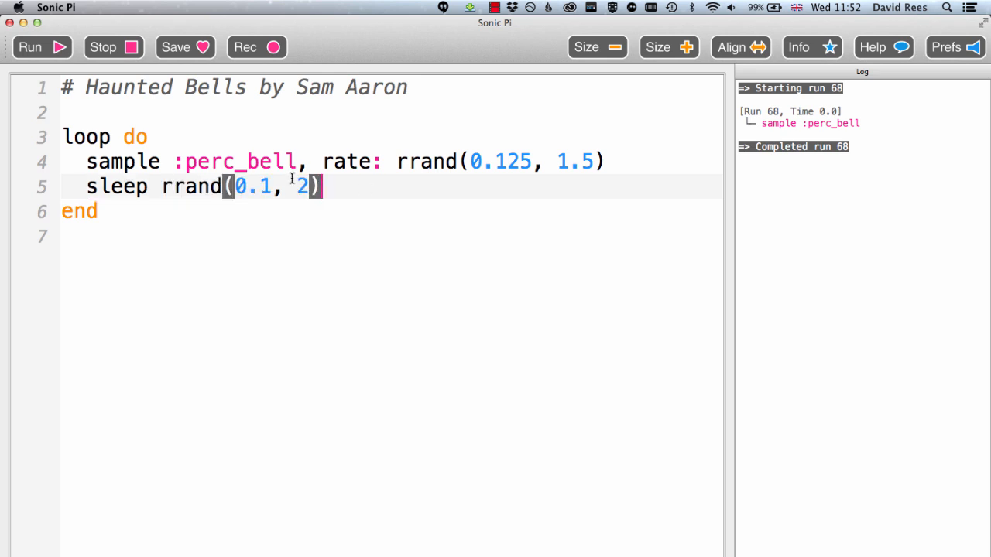
{"action": "double_click", "coordinate": [251, 187]}
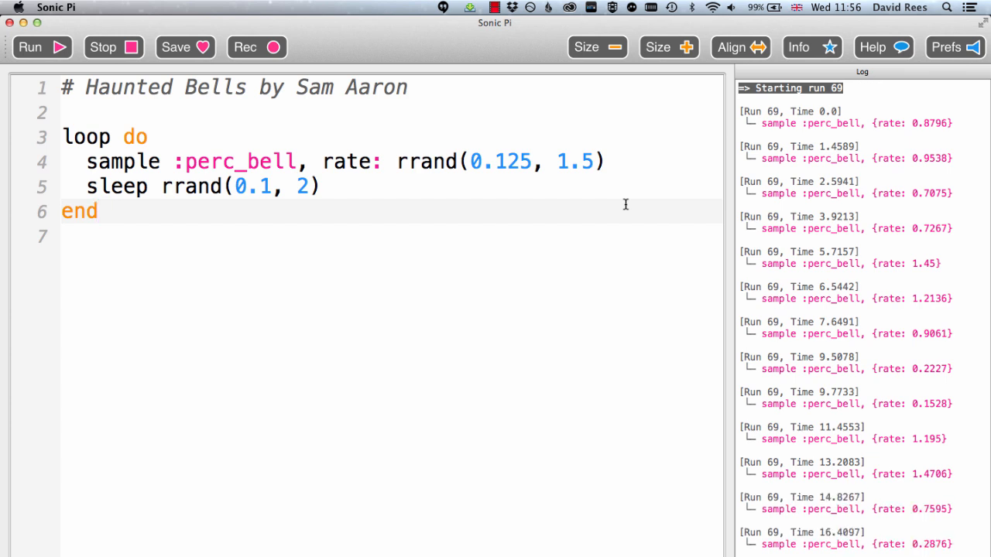
Scroll the log and put the cursor right after 0.125 on line 4
{"action": "scroll", "scroll_direction": "down", "scroll_amount": 3}
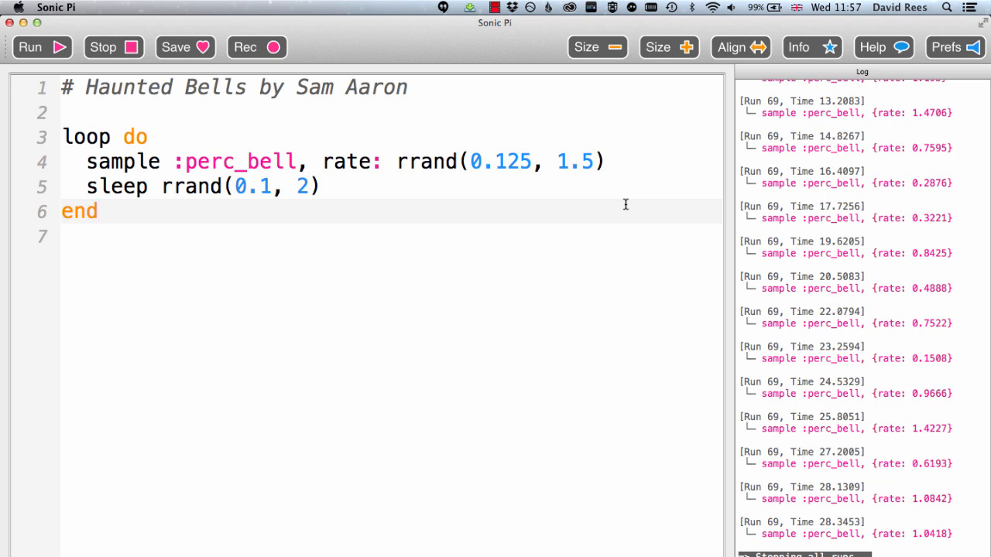
{"action": "left_click", "coordinate": [184, 161]}
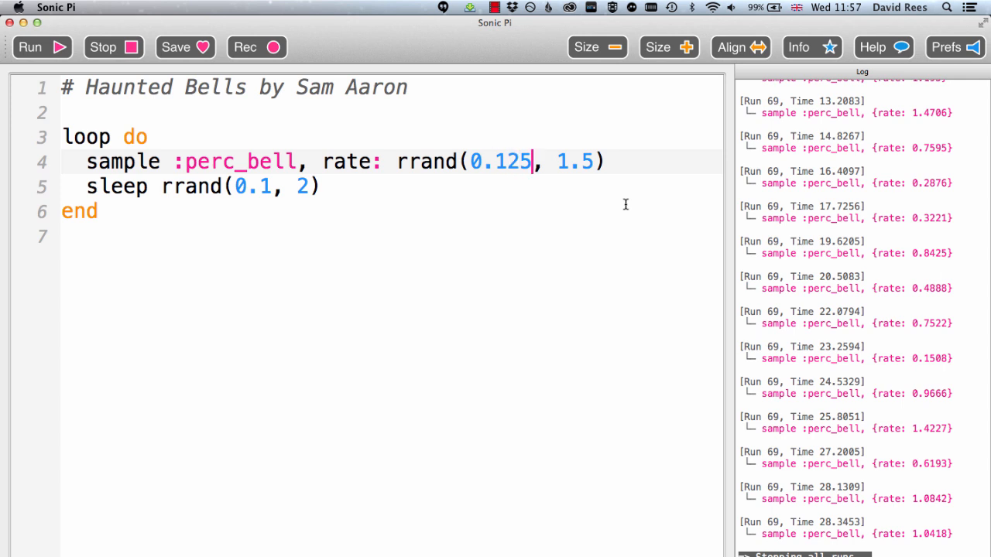
Replace the 0.125 lower rate bound with -1.5 in rrand
{"action": "key", "text": "Backspace"}
{"action": "type", "text": "-"}
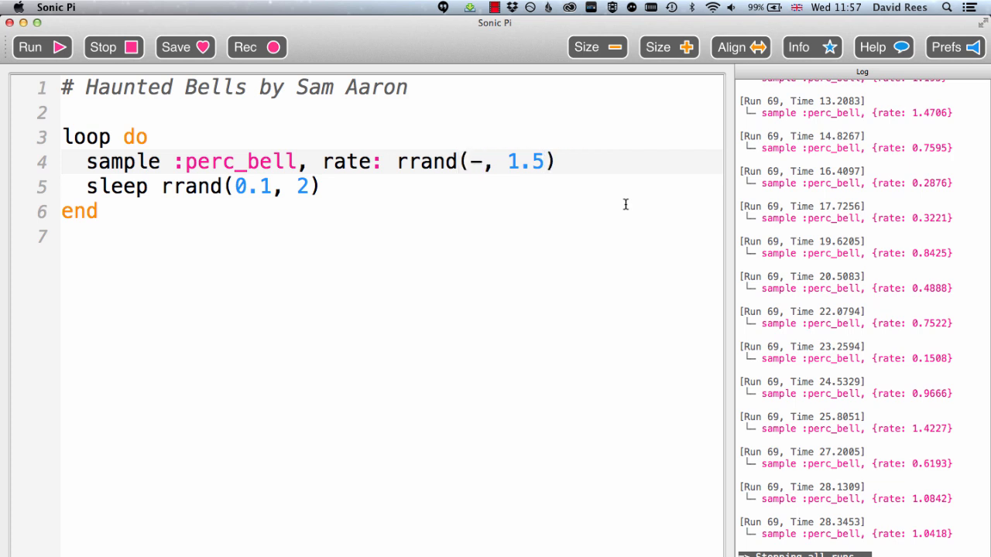
{"action": "type", "text": "1.5"}
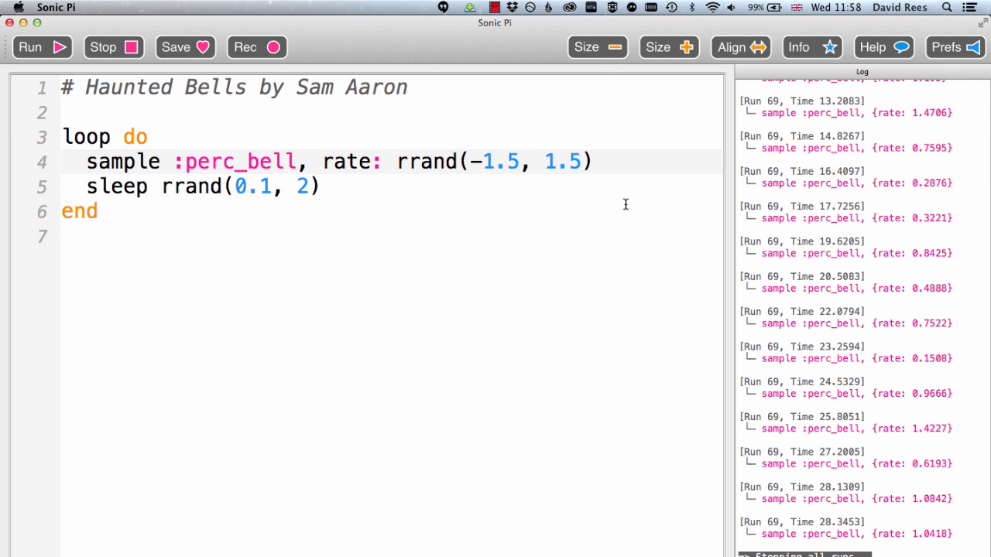
Run the modified loop twice, watching negative rates in the log, then stop everything
{"action": "left_click", "coordinate": [41, 48]}
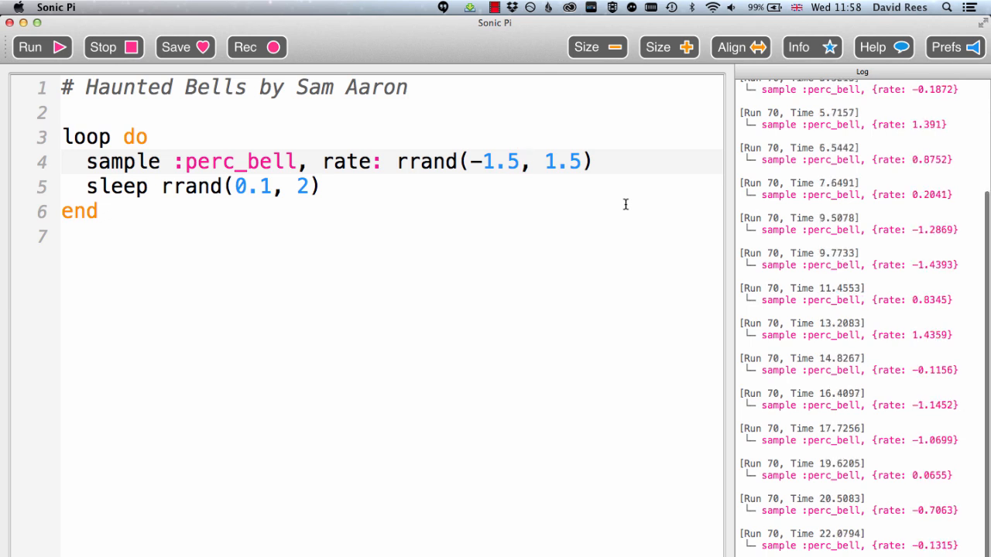
{"action": "scroll", "scroll_direction": "down", "scroll_amount": 3}
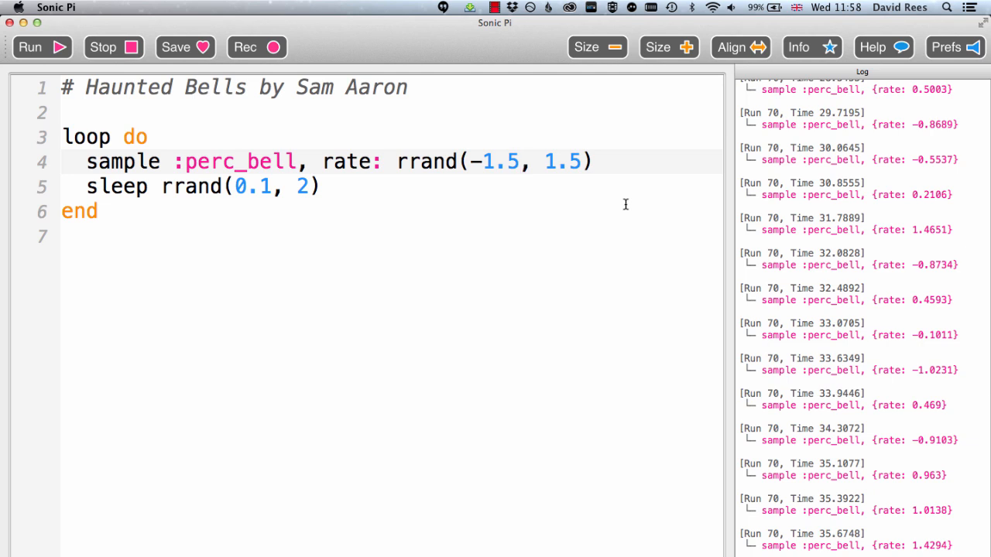
{"action": "scroll", "scroll_direction": "down", "scroll_amount": 3}
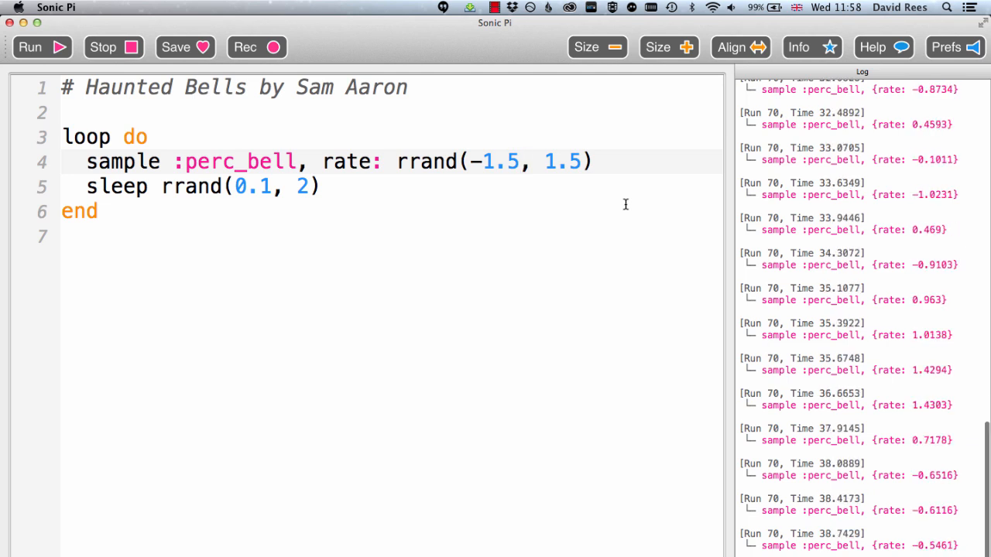
{"action": "left_click", "coordinate": [42, 48]}
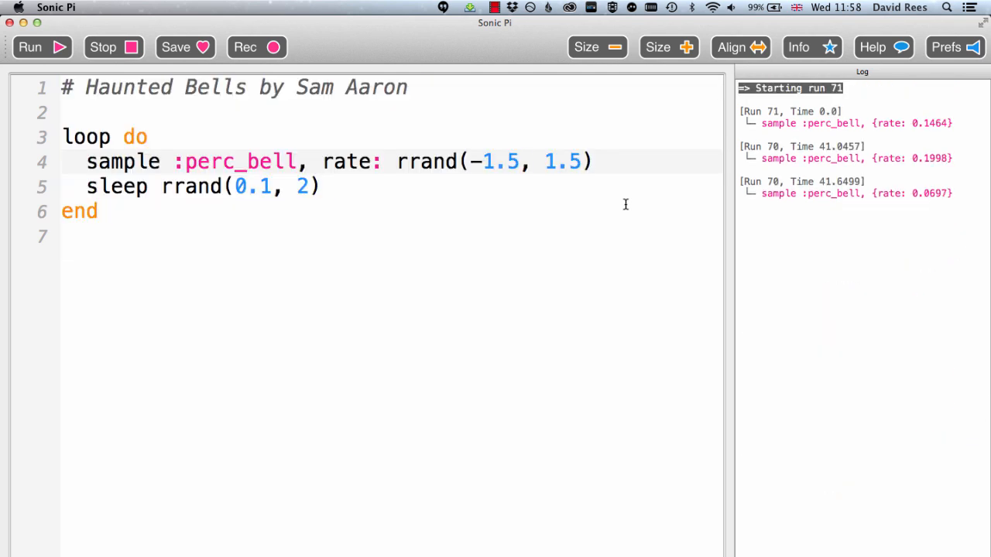
{"action": "left_click", "coordinate": [113, 47]}
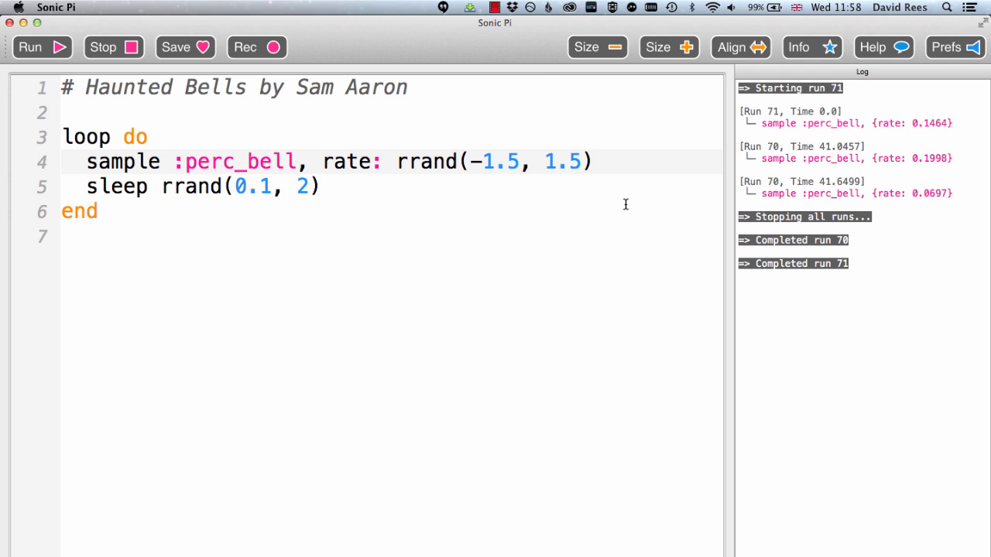